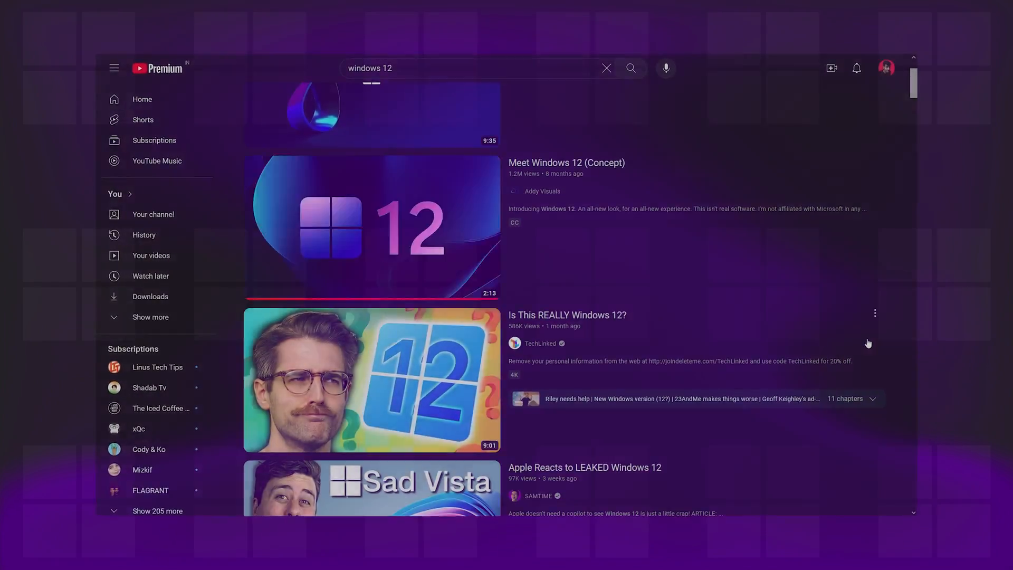
pyautogui.scroll(-3)
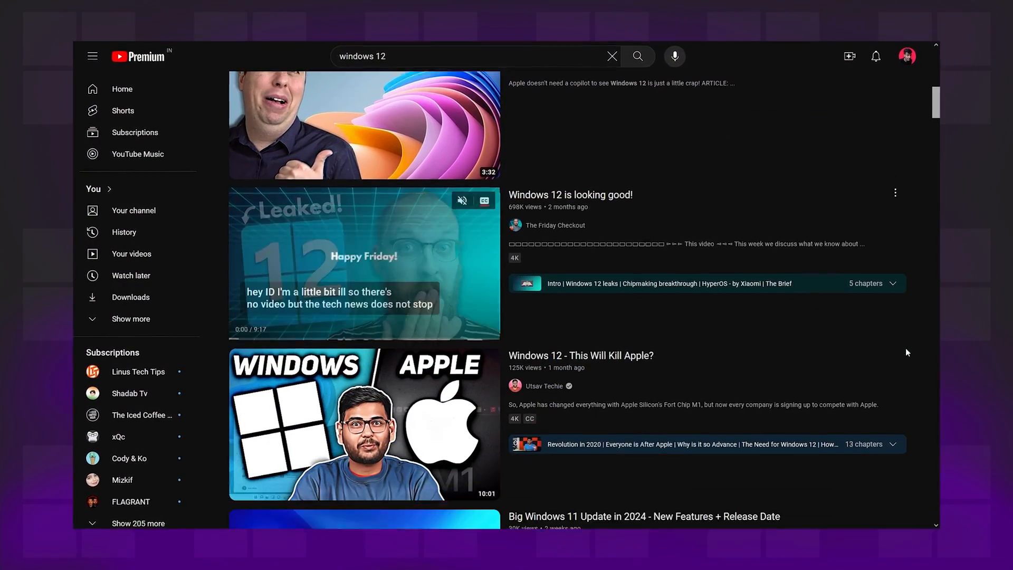
pyautogui.scroll(-3)
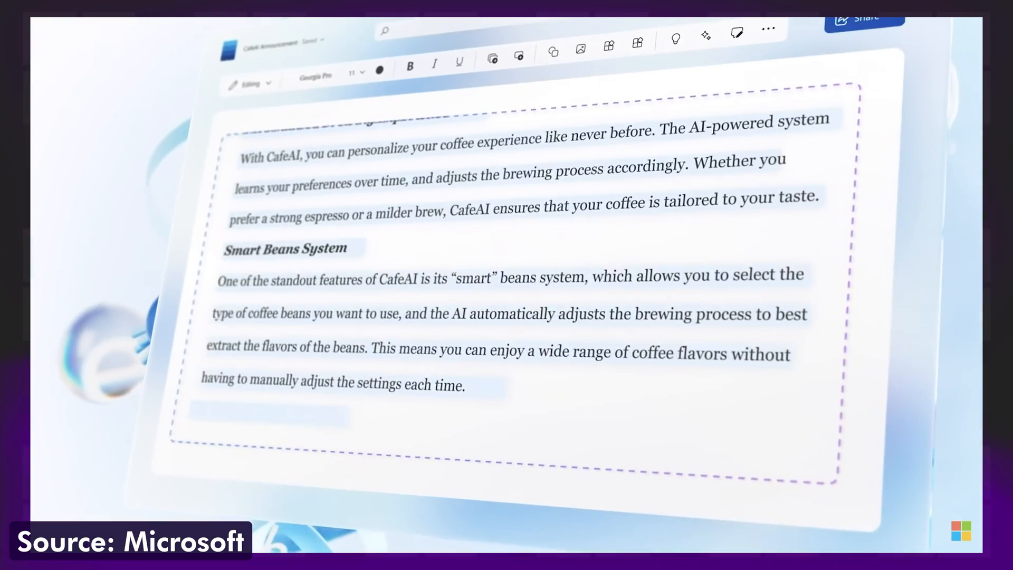
pyautogui.scroll(-3)
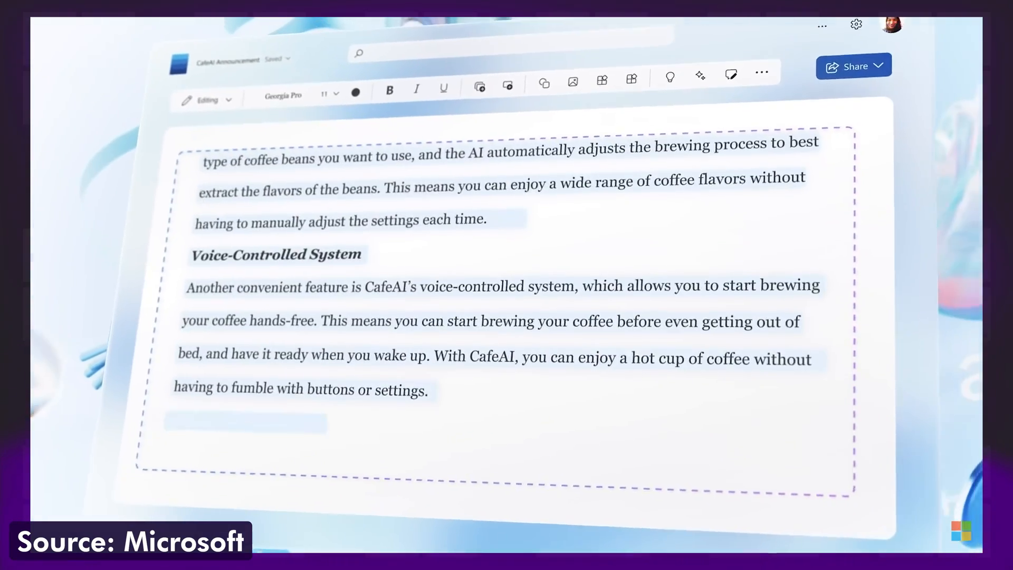
pyautogui.scroll(-3)
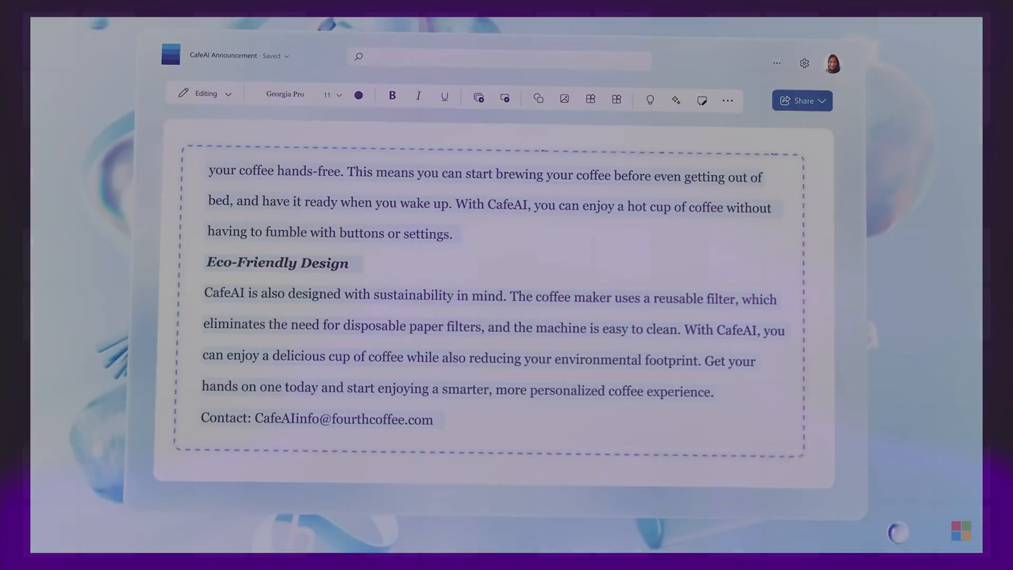